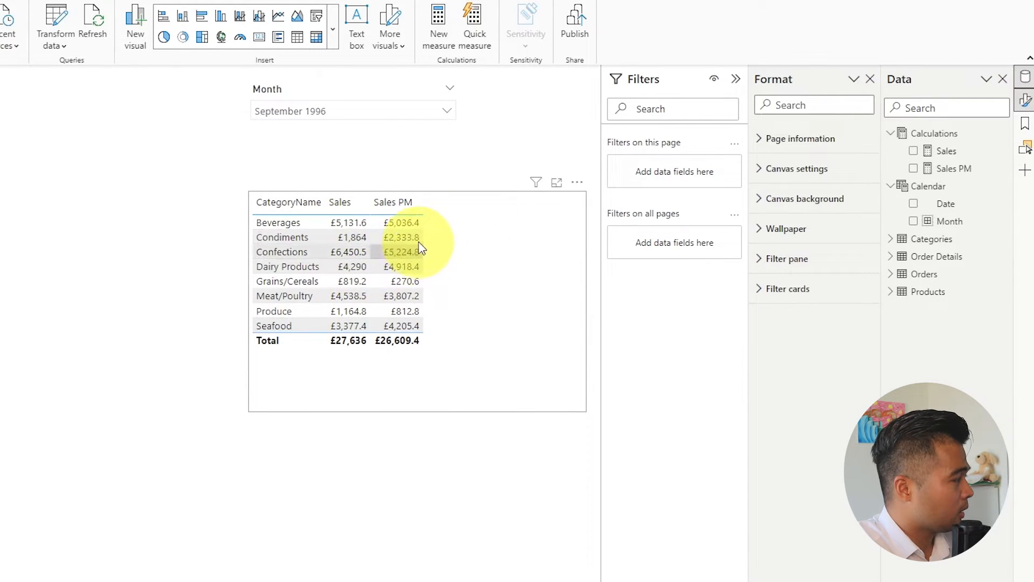
{"action": "mouse_move", "coordinate": [473, 247]}
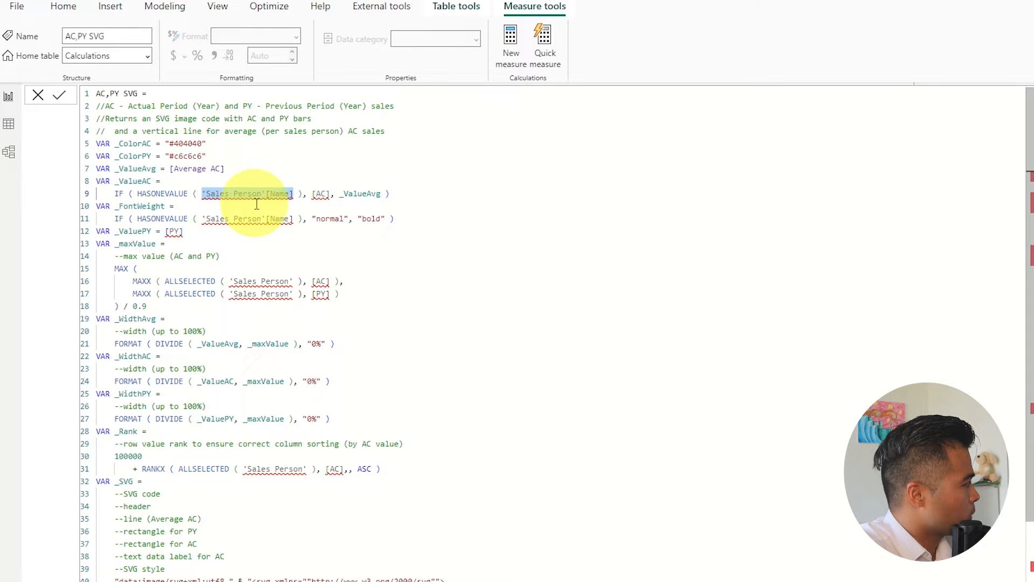
{"action": "type", "text": "Categories[CategoryName]"}
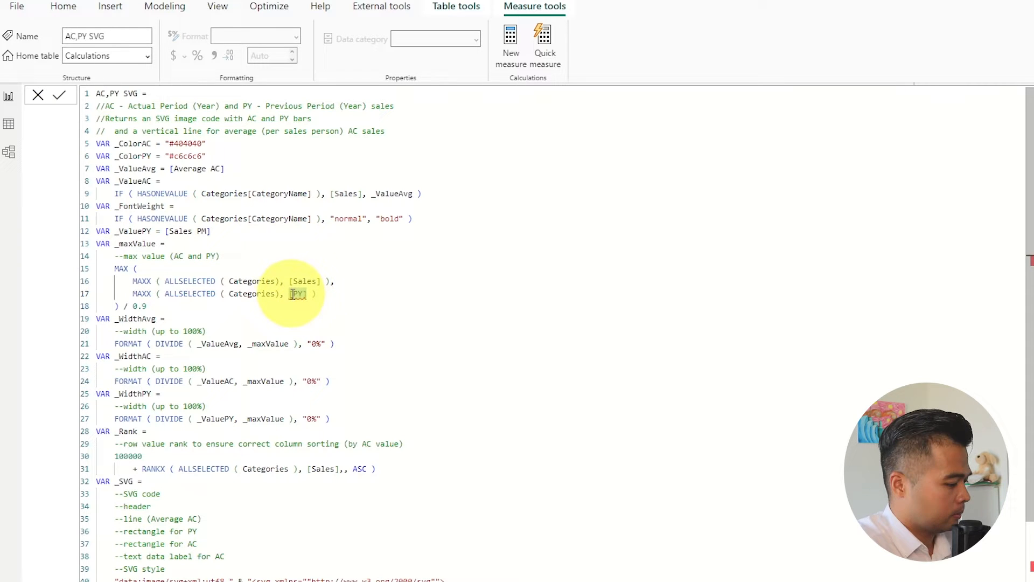
{"action": "scroll", "scroll_direction": "down", "scroll_amount": 3}
{"action": "type", "text": "Sales PM"}
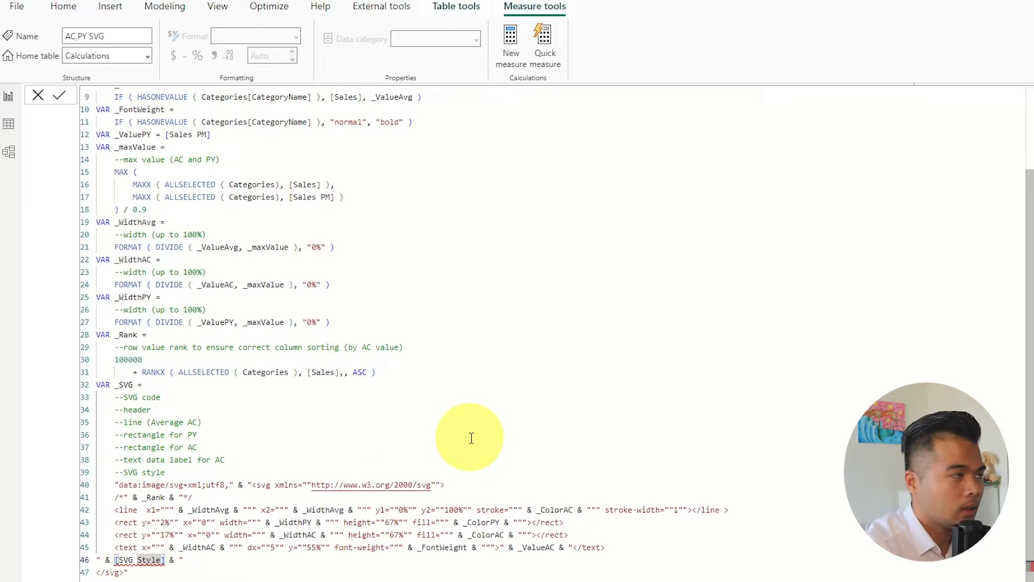